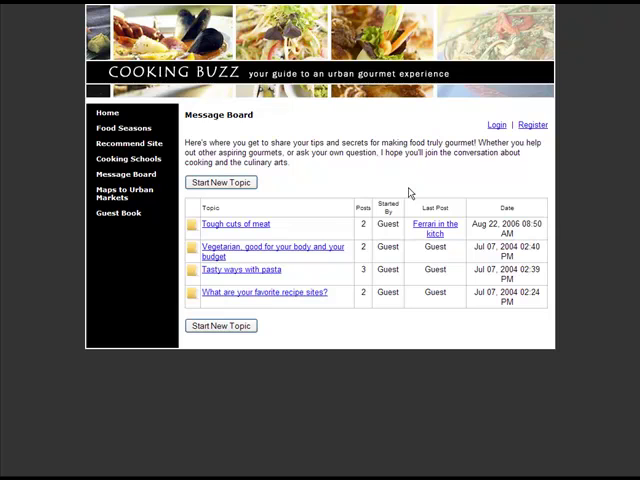
Start a new topic as guest Bob, subject "I like great food.", with a thank-you body.
{"action": "left_click", "coordinate": [220, 182]}
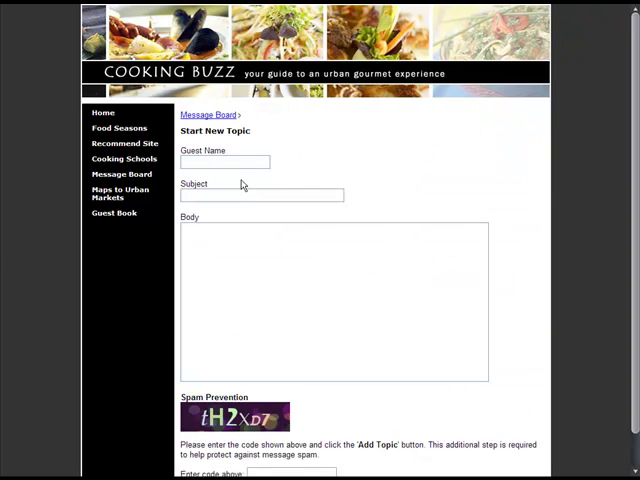
{"action": "left_click", "coordinate": [228, 162]}
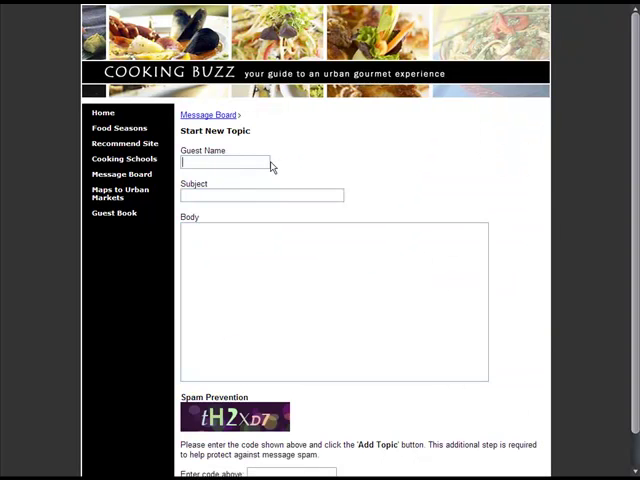
{"action": "type", "text": "Bob"}
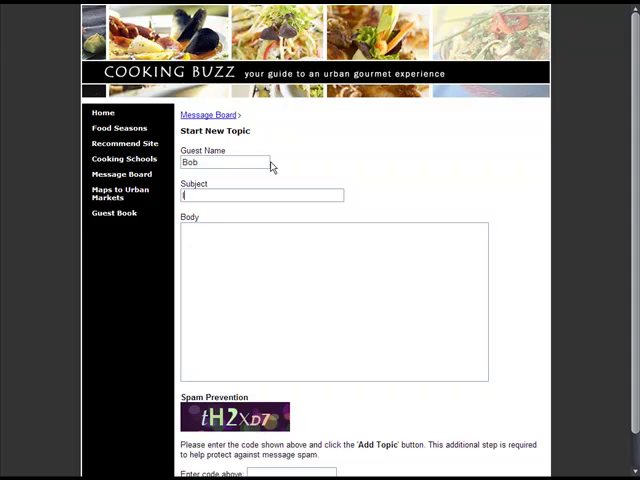
{"action": "type", "text": "I like great food"}
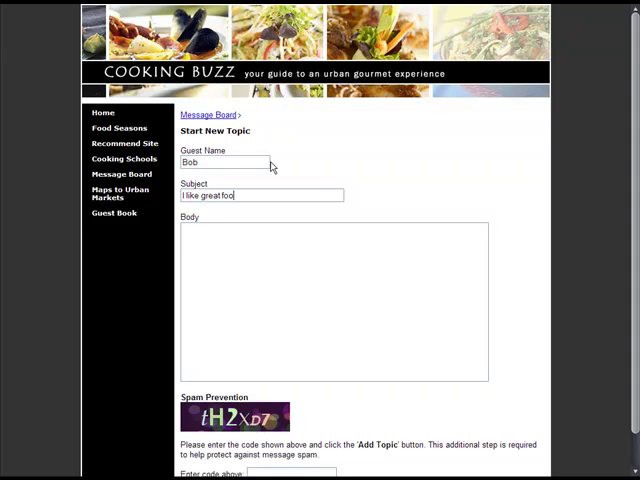
{"action": "type", "text": "You have great t"}
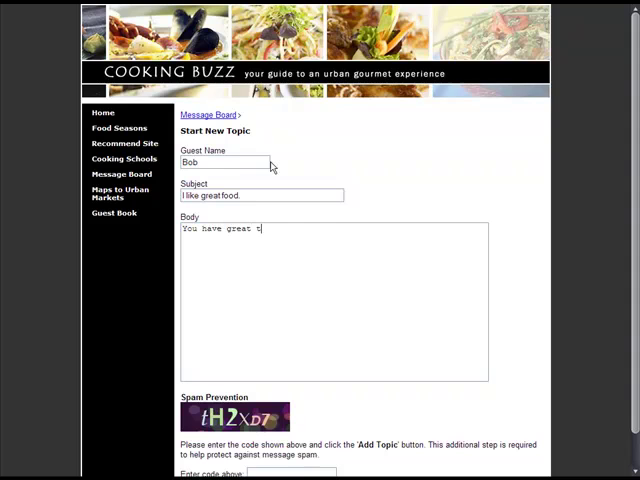
{"action": "type", "text": "ips. Thanks so much!"}
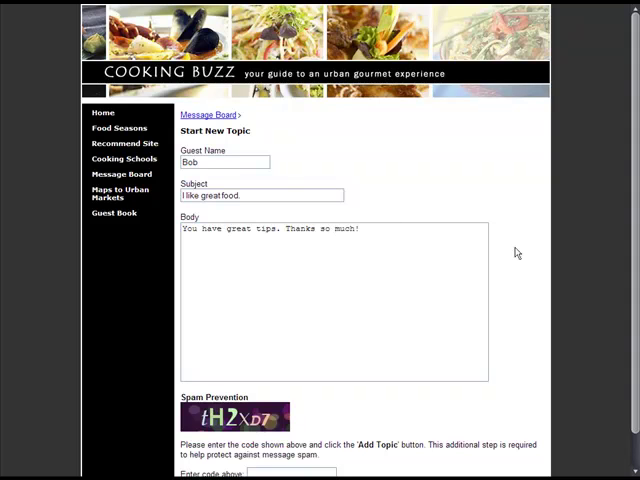
Enter the spam-prevention code tH2x for the new topic.
{"action": "scroll", "scroll_direction": "down", "scroll_amount": 3}
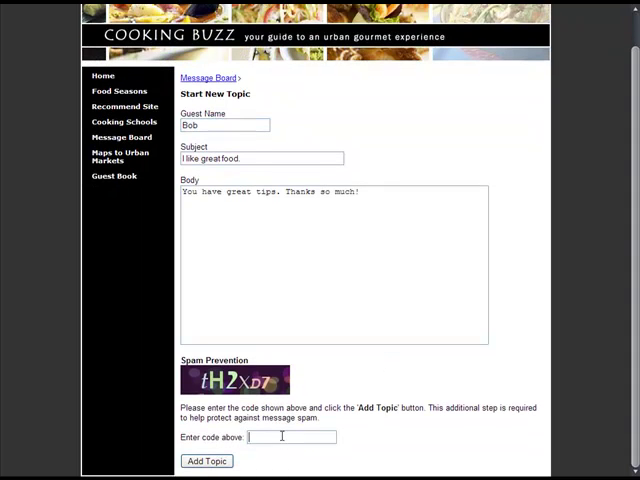
{"action": "type", "text": "tH2x"}
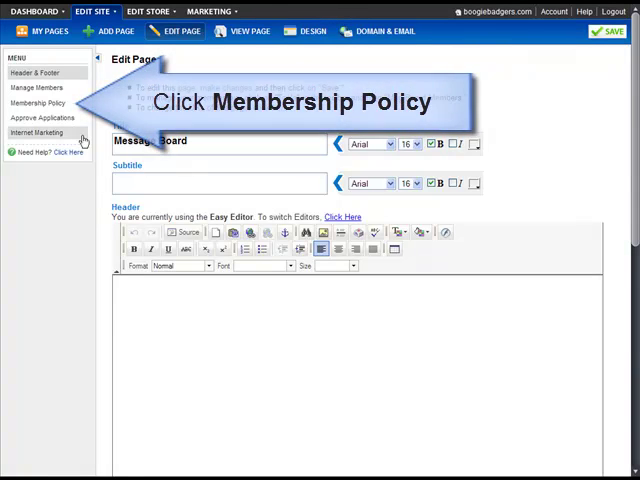
Show the Message Board's Membership Policy settings from the left menu.
{"action": "left_click", "coordinate": [40, 103]}
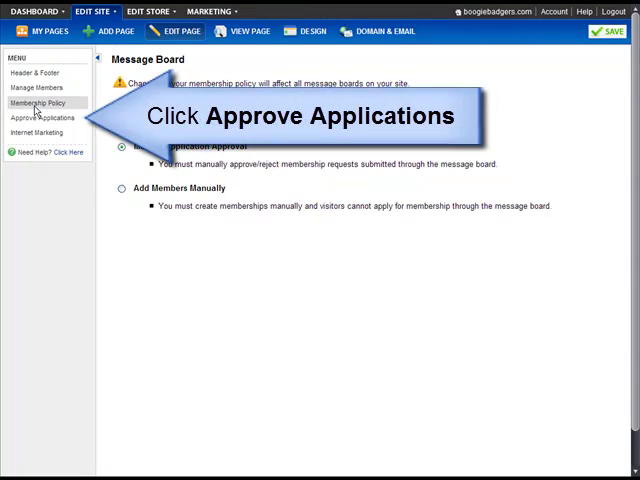
View the one pending application, then the list of four members.
{"action": "left_click", "coordinate": [40, 118]}
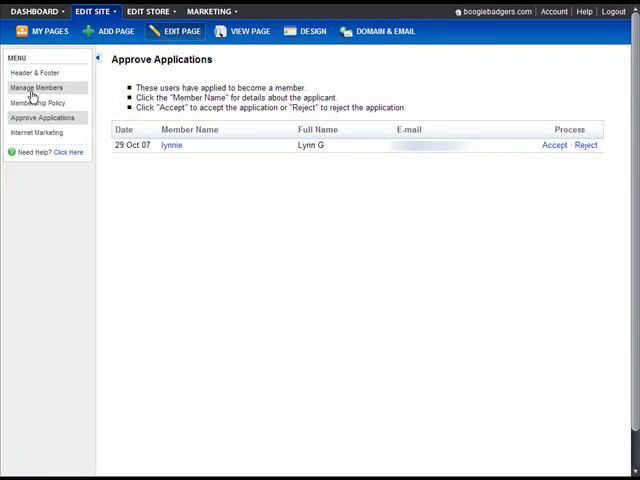
{"action": "left_click", "coordinate": [36, 87]}
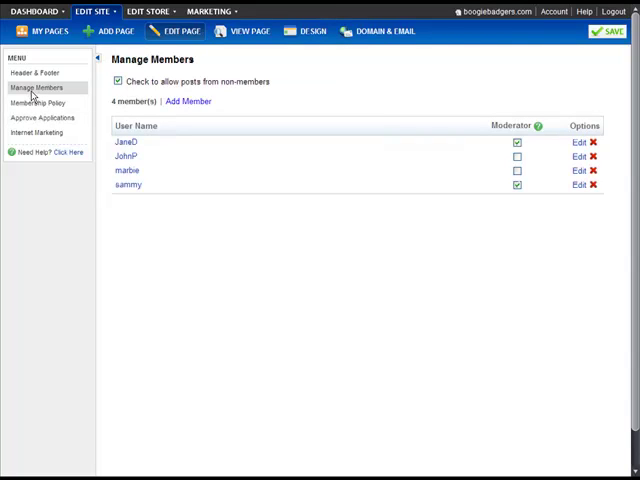